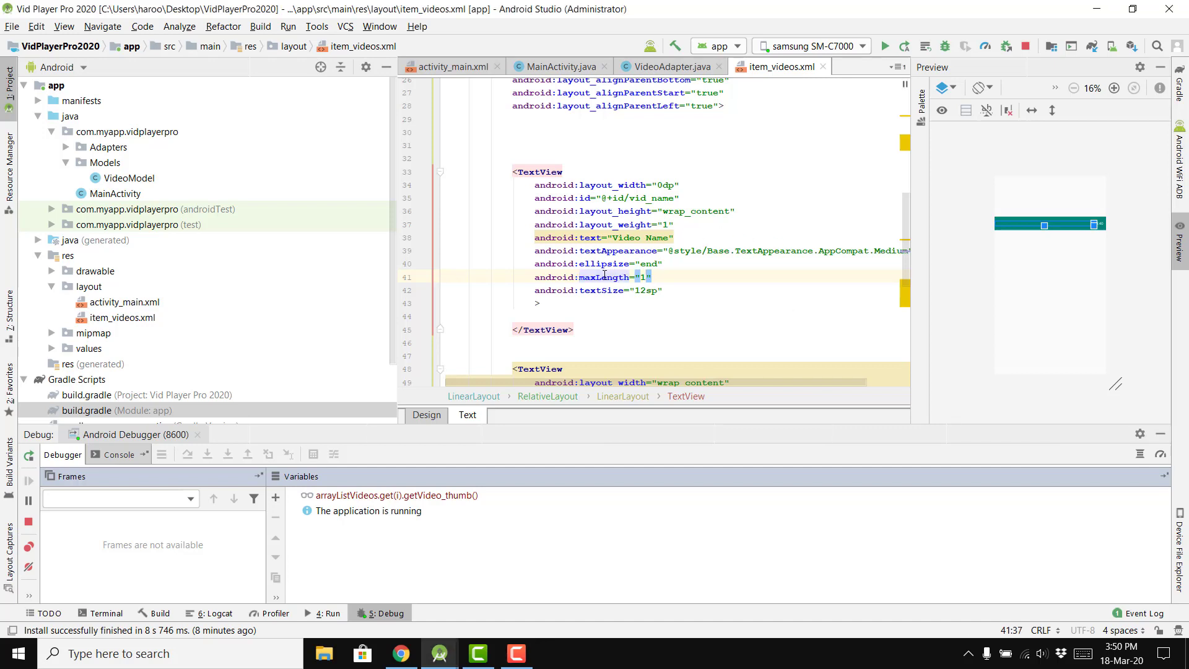
- Give the vid_name TextView maxLines 1, textSize 14sp and textColor #fff in item_videos.xml
double_click(604, 277)
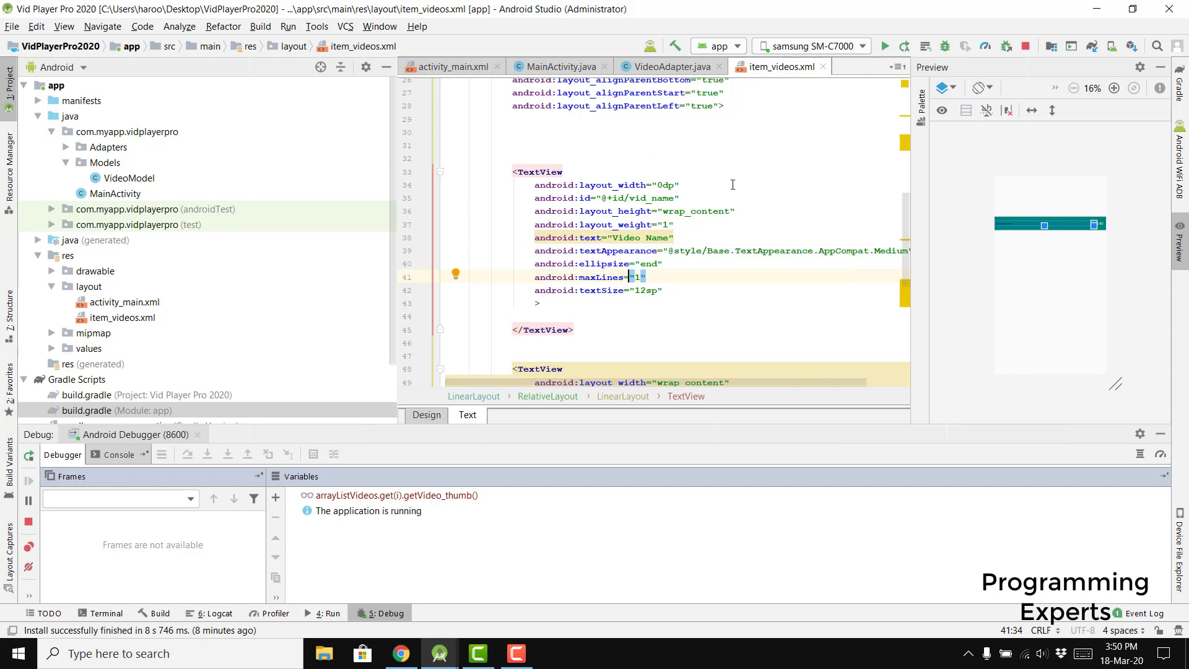
mouse_move(635, 312)
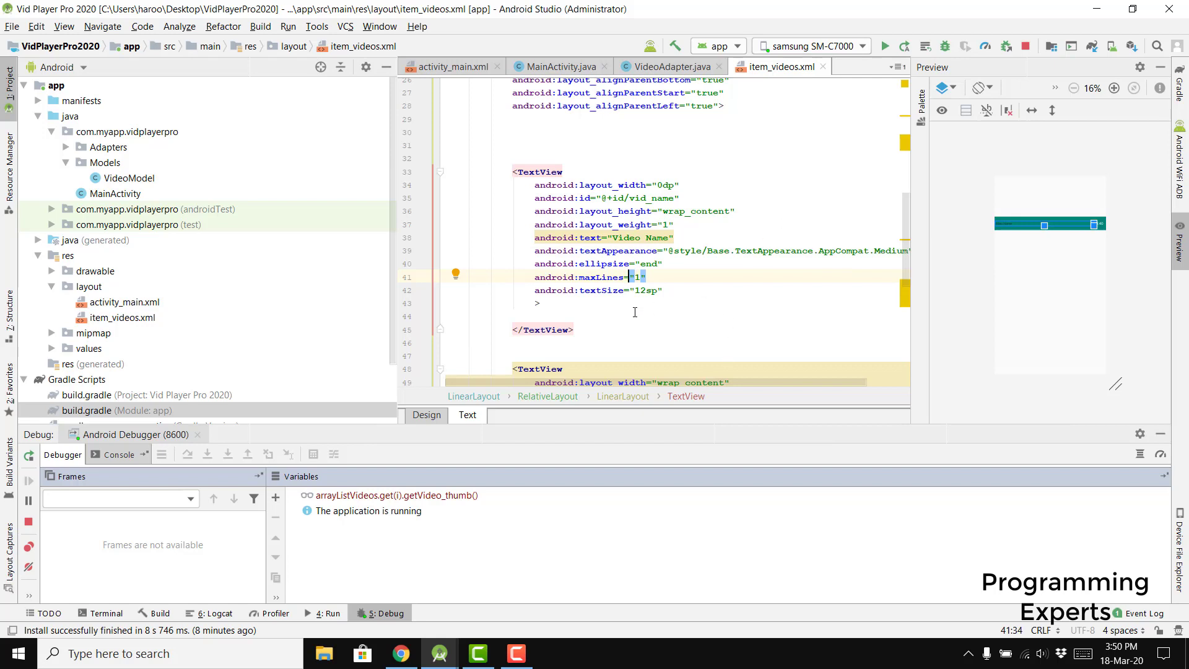
type("tex")
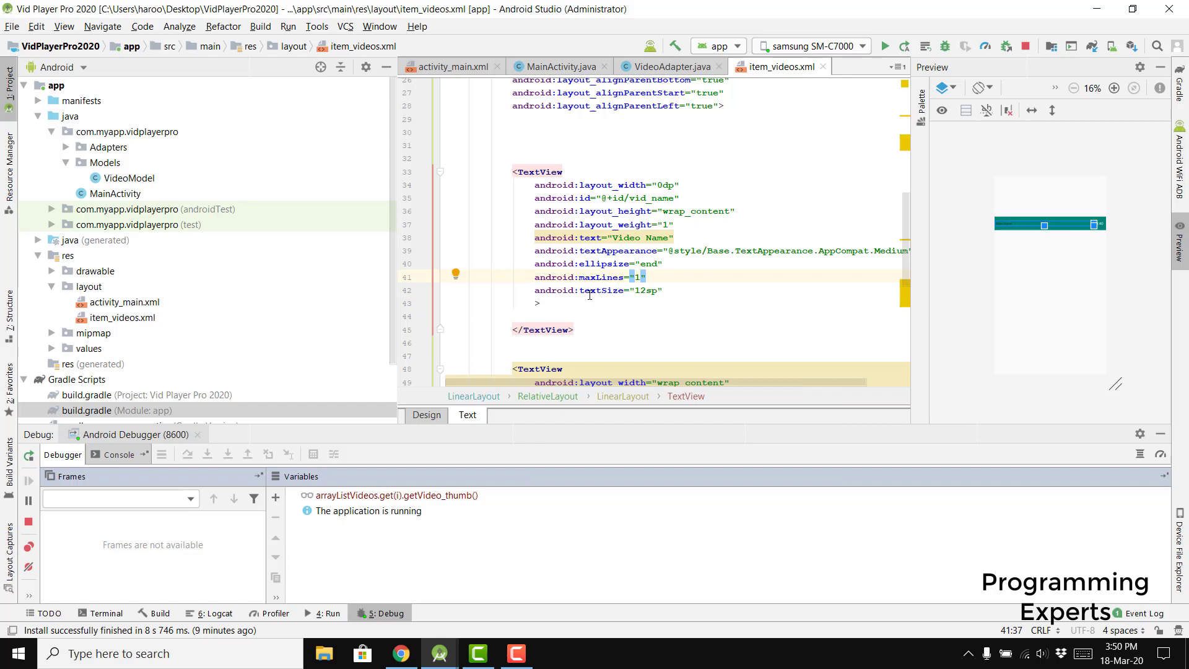
left_click(601, 290)
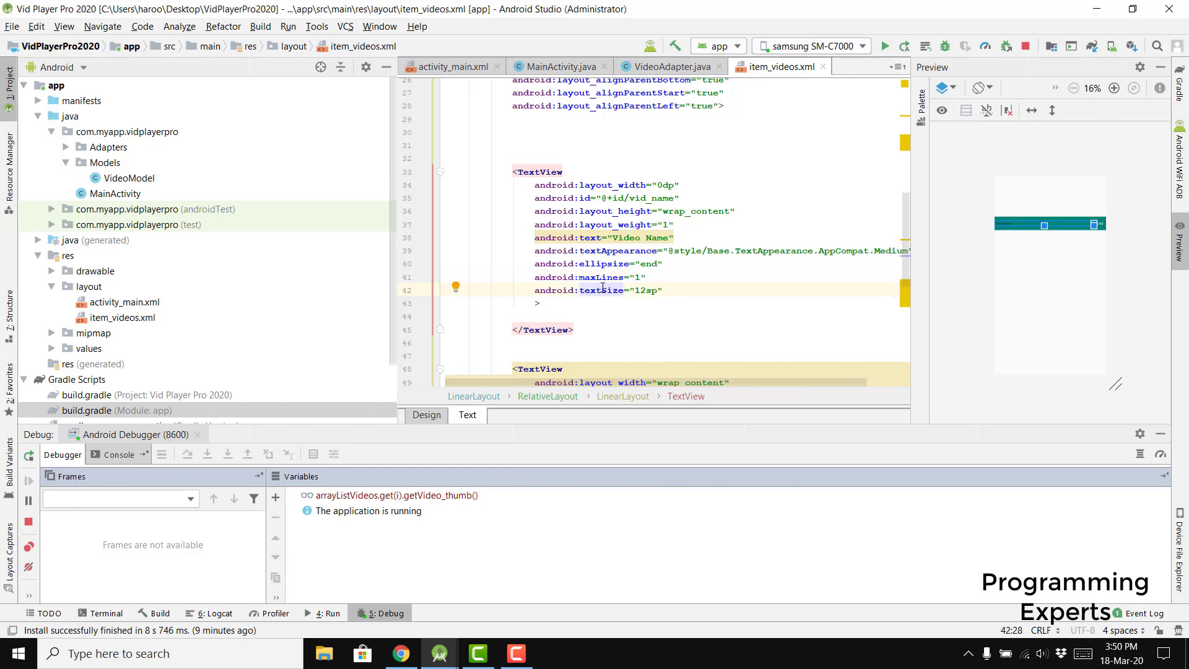
type("textColor=\"#")
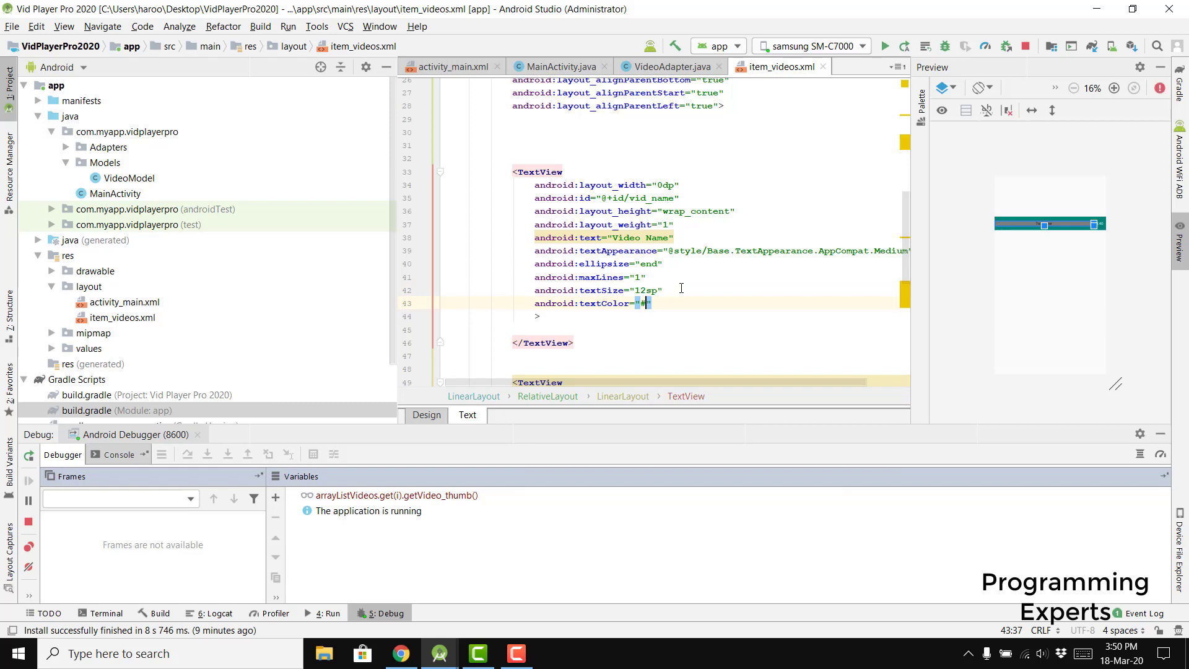
type("#fff")
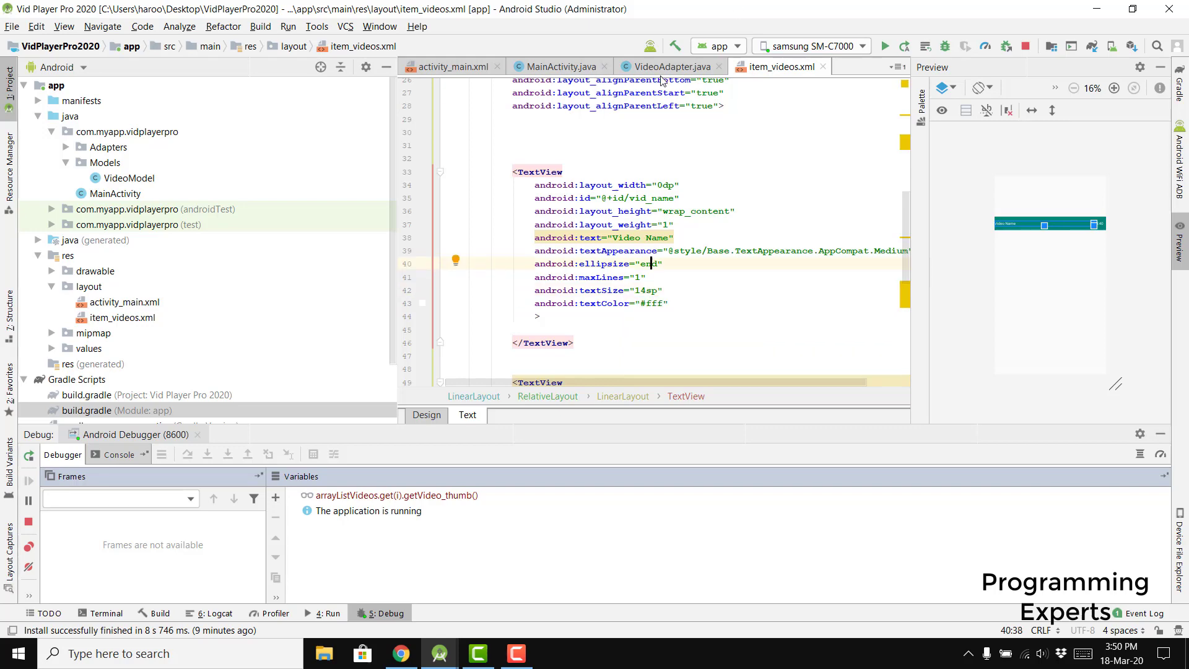
left_click(560, 67)
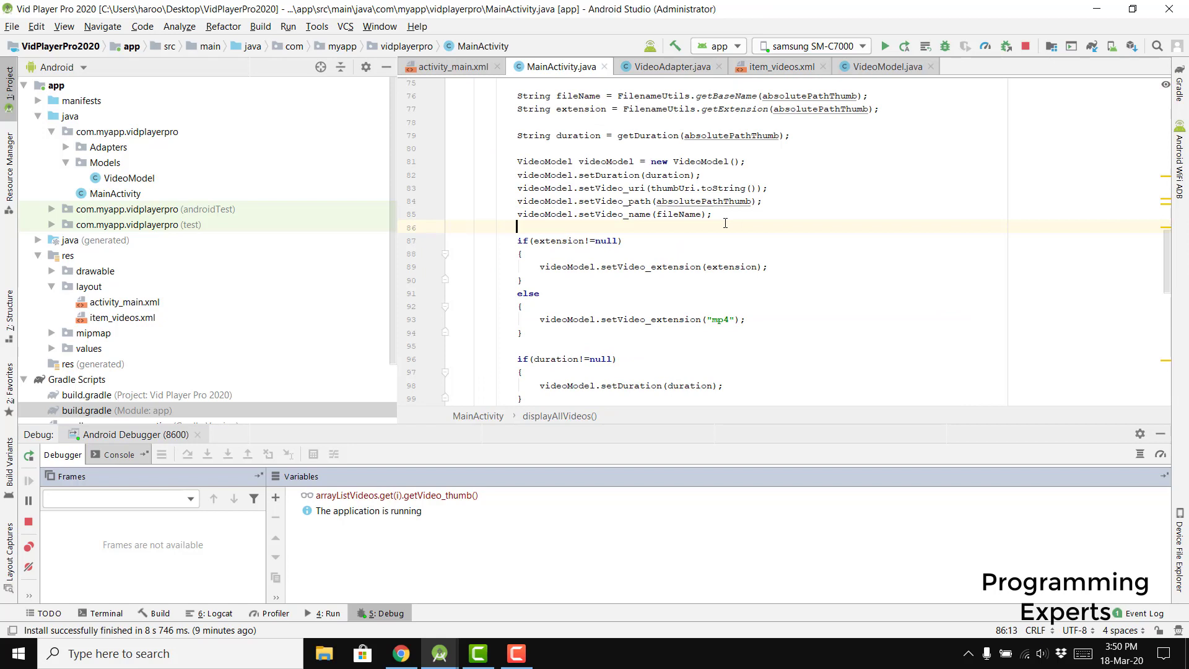
- Add videoModel.setVideo_thumb(cursor.getString(thum)) after setVideo_name in MainActivity.java
type("videoModel.")
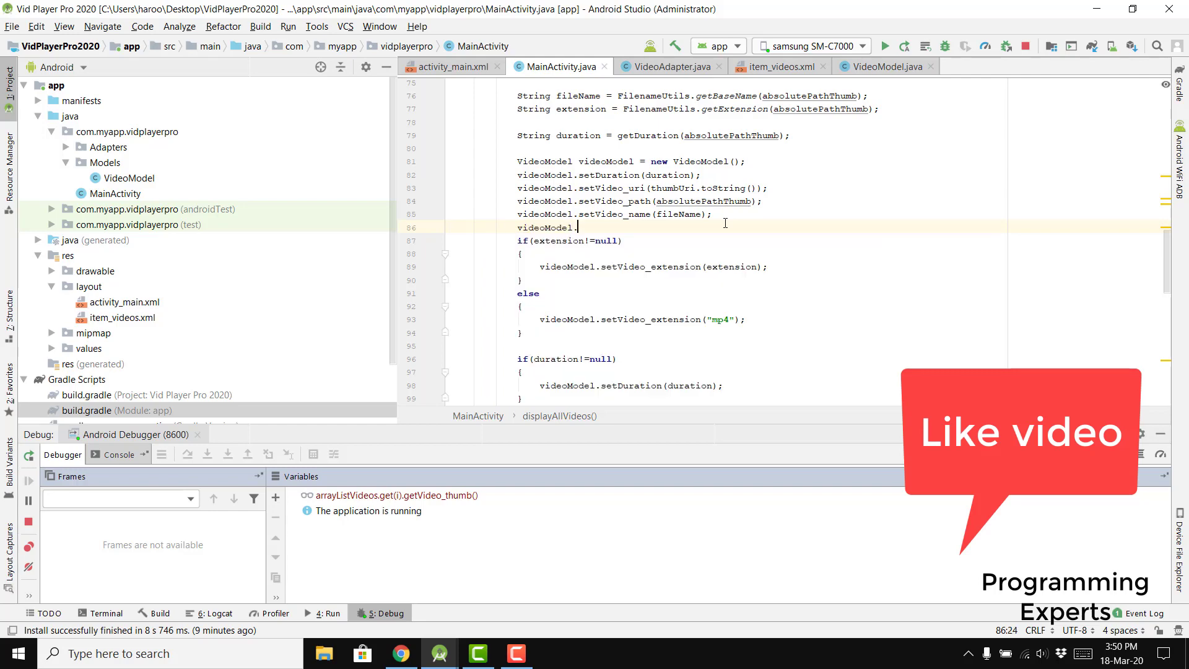
type("setV")
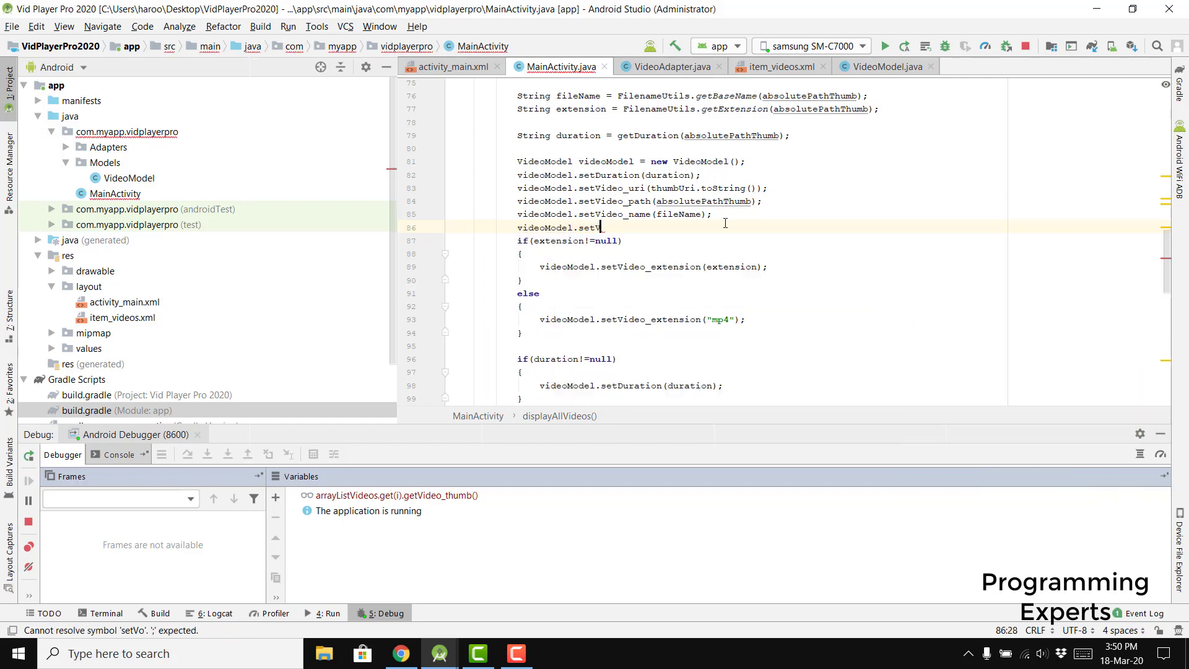
type("Video_thumb();")
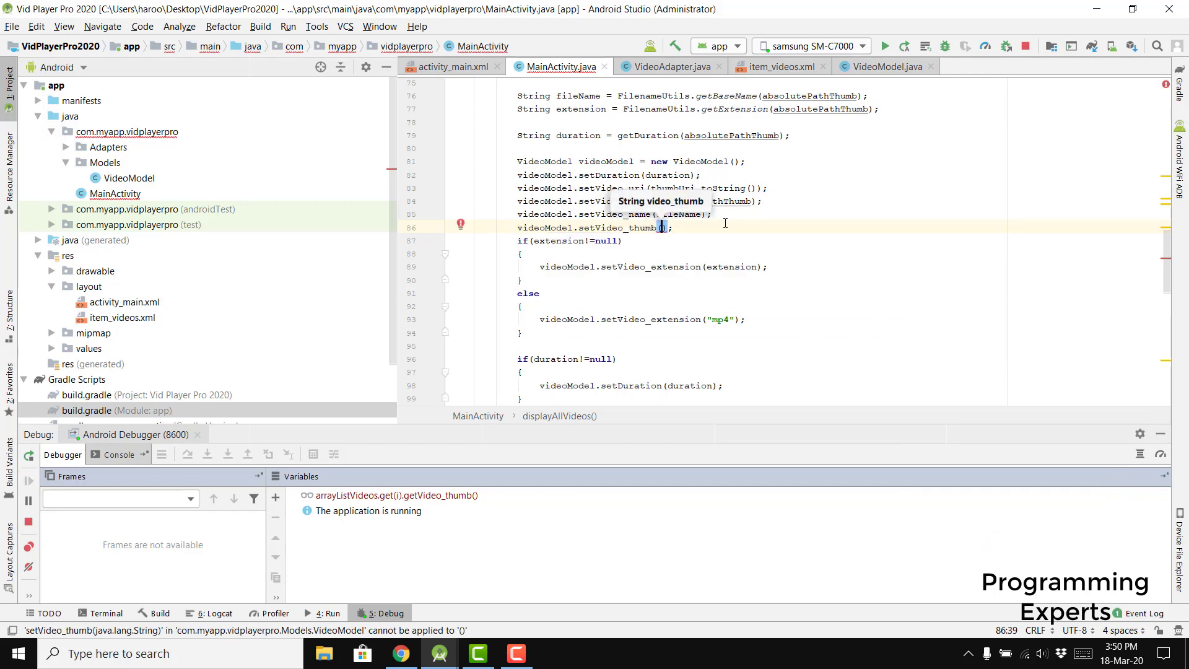
type("cursorThumb")
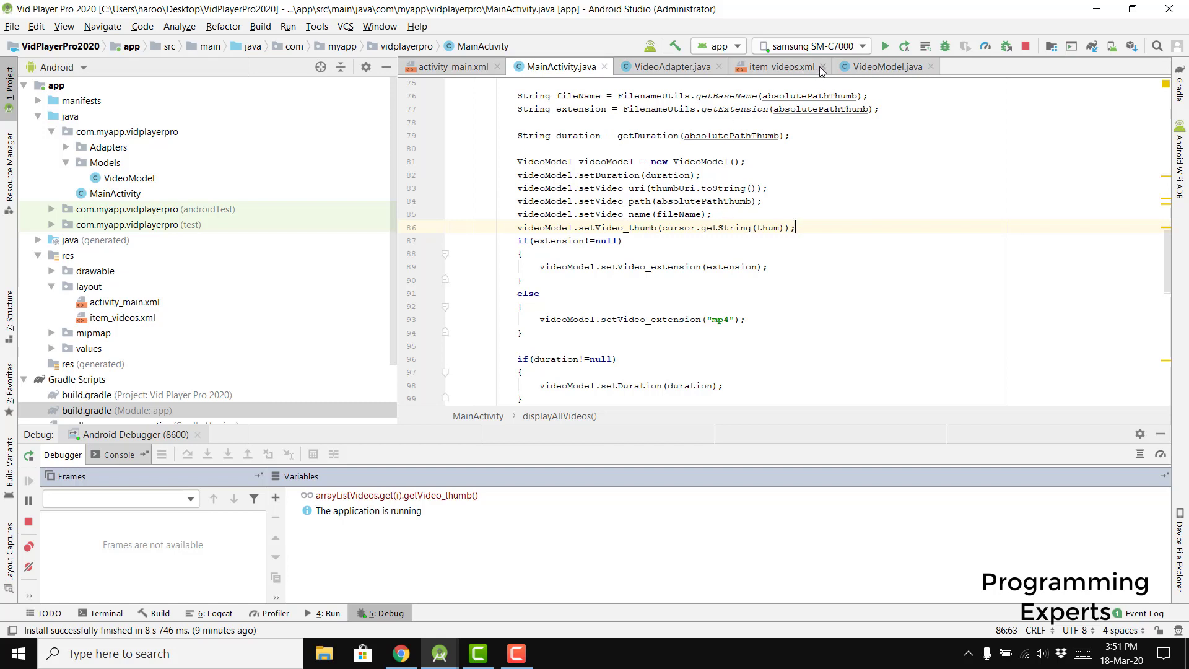
left_click(815, 67)
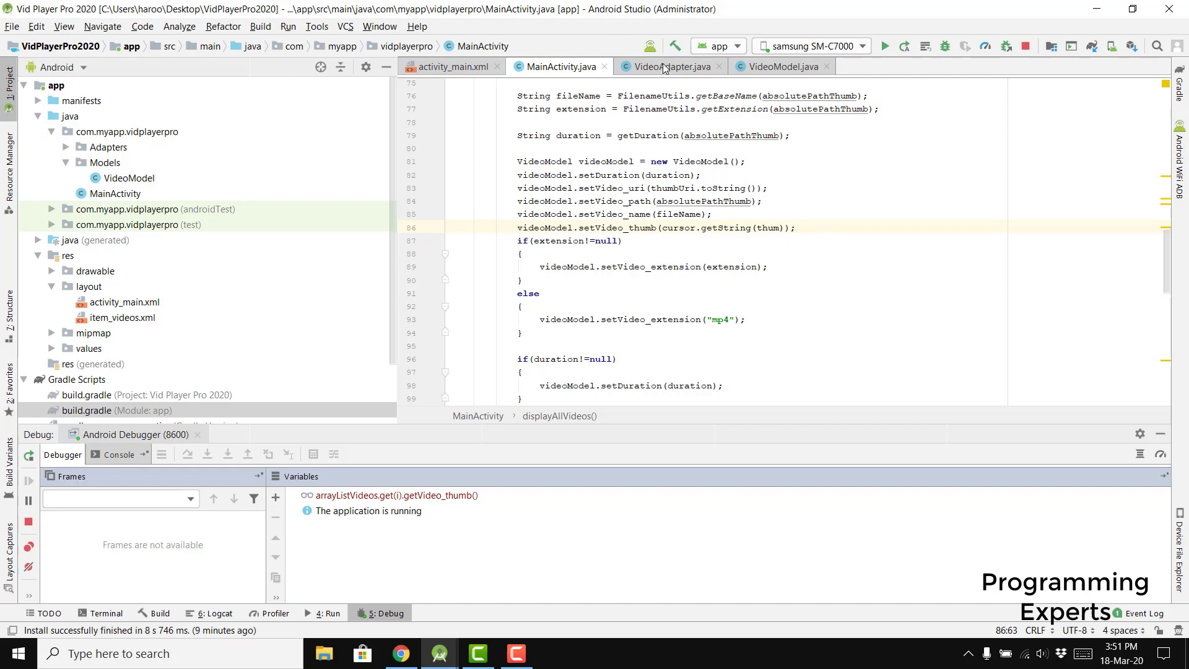
- Run the app, then in Samsung Flow dismiss the verification notice and start Smart View
left_click(673, 46)
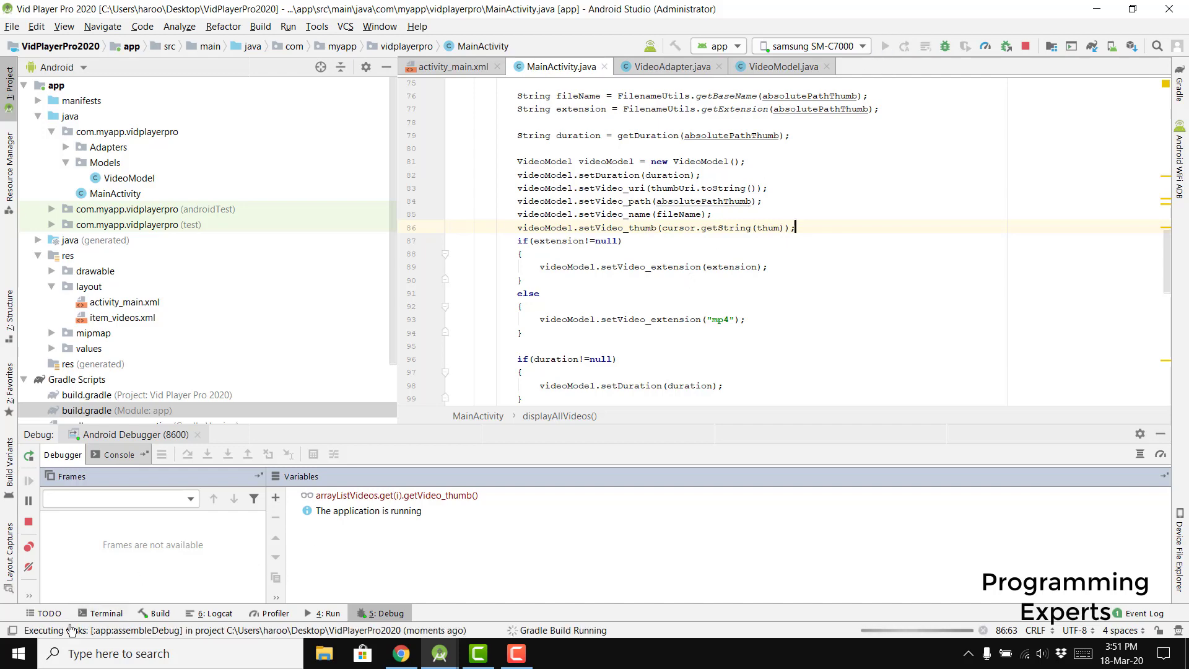
type("fl")
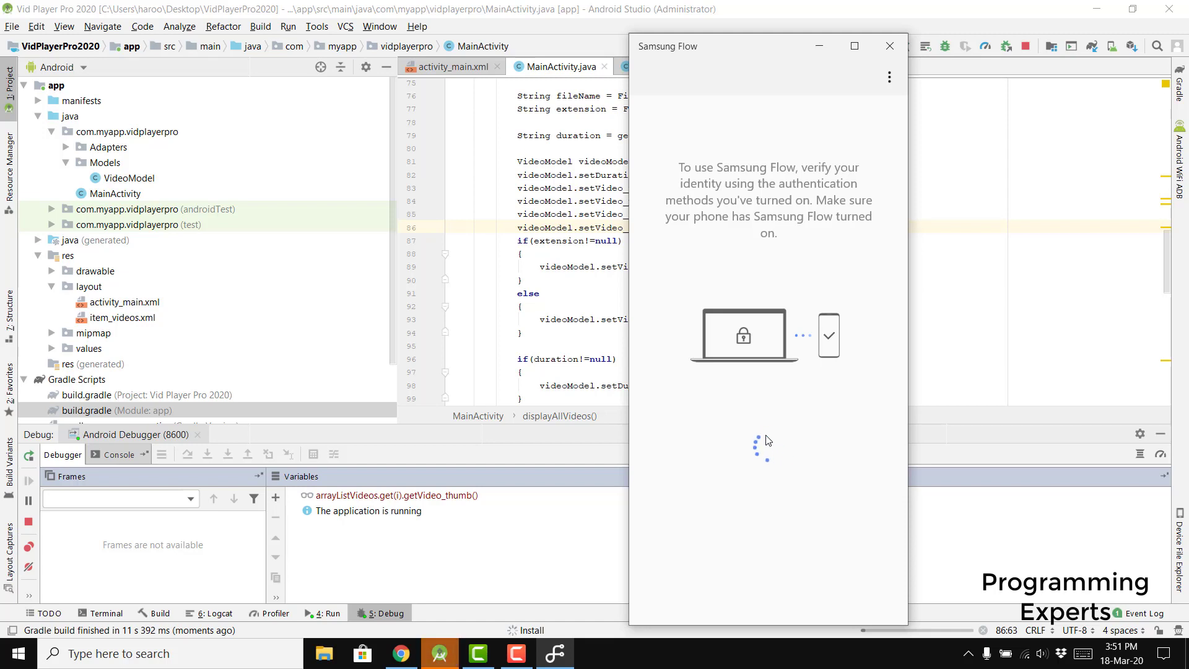
left_click(29, 521)
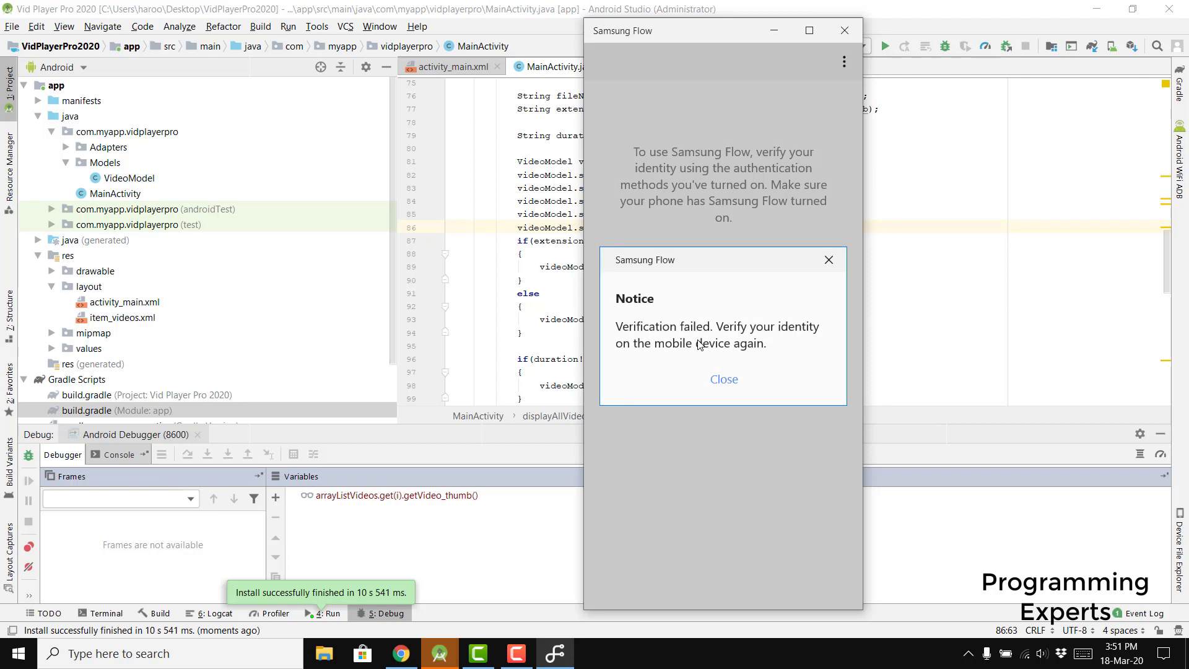
left_click(723, 379)
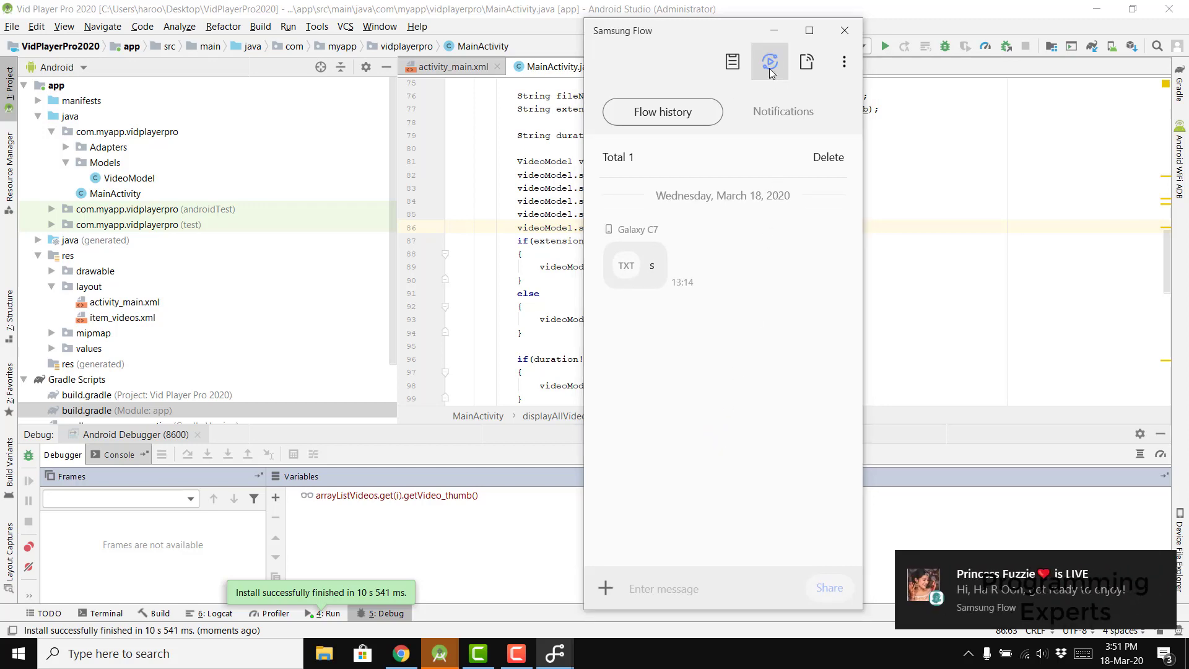
left_click(770, 62)
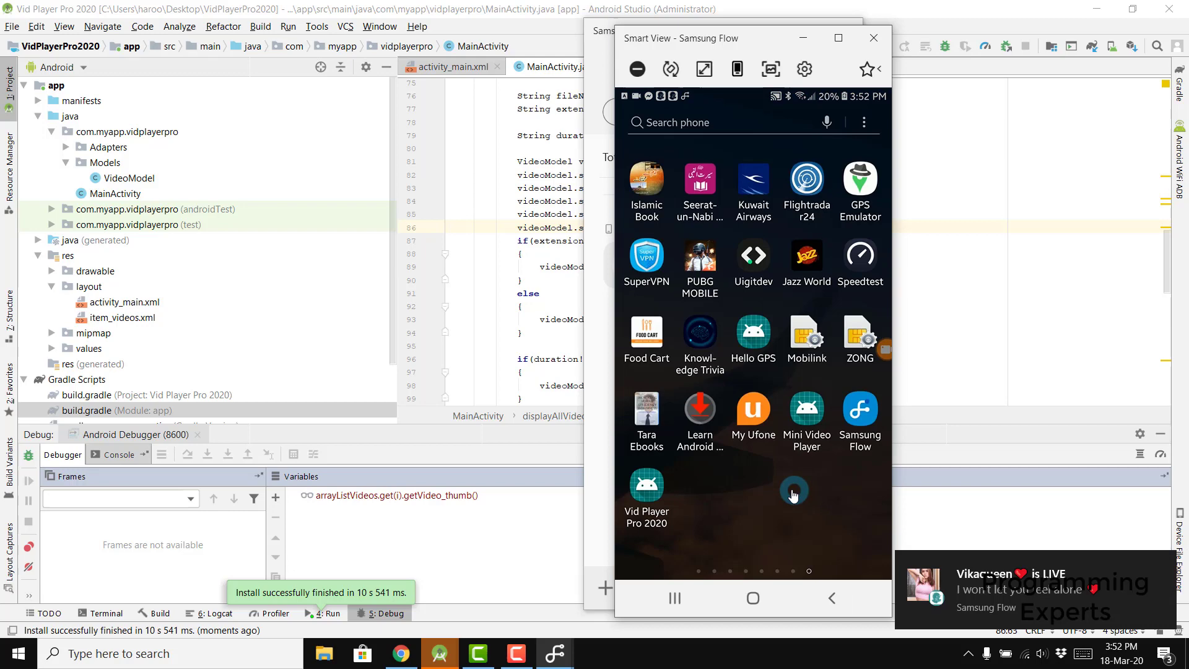
- Launch Vid Player Pro 2020, scroll through its video thumbnail grid, then close Smart View
left_click(645, 492)
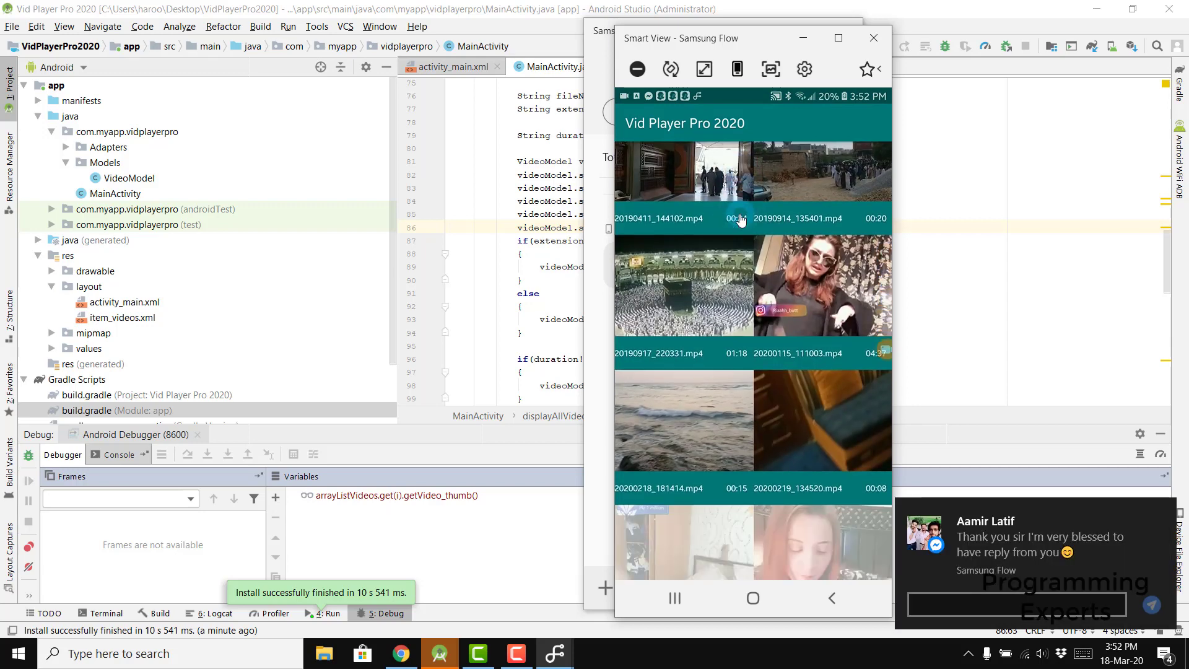
scroll("down", 3)
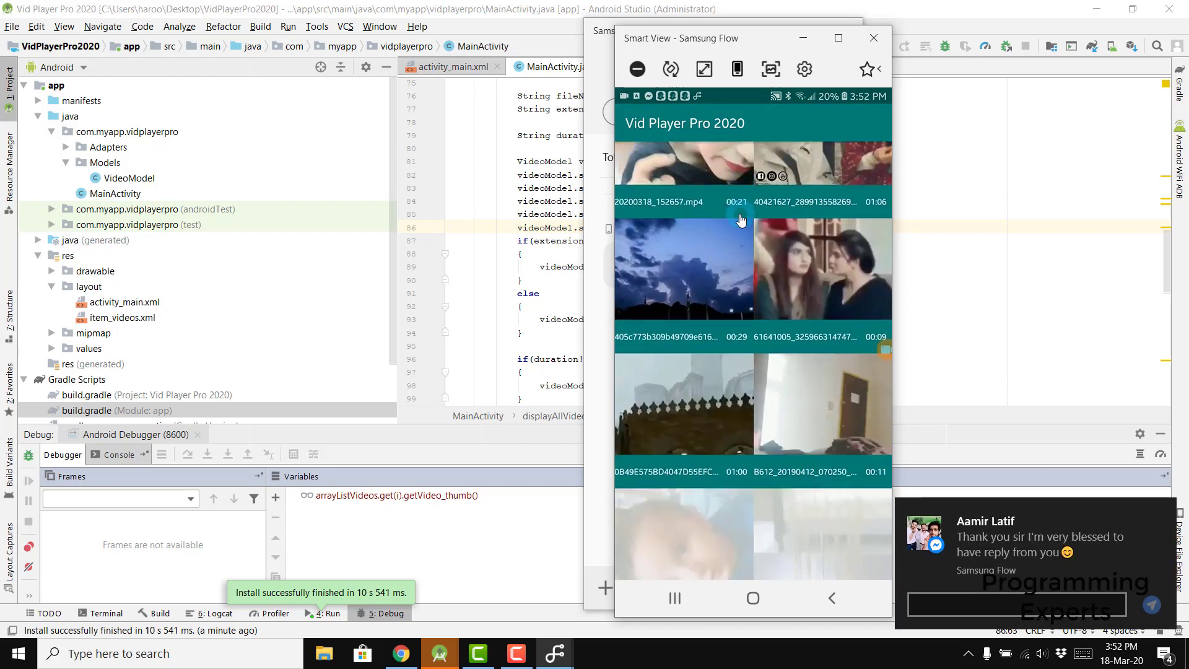
scroll("down", 3)
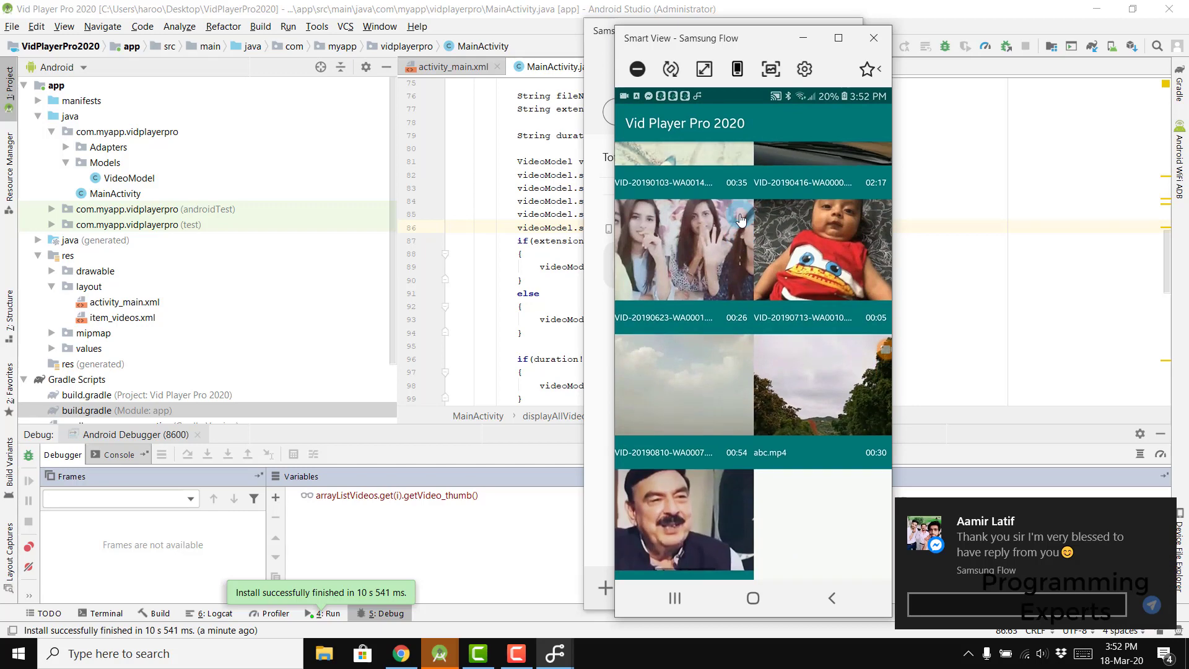
scroll("down", 3)
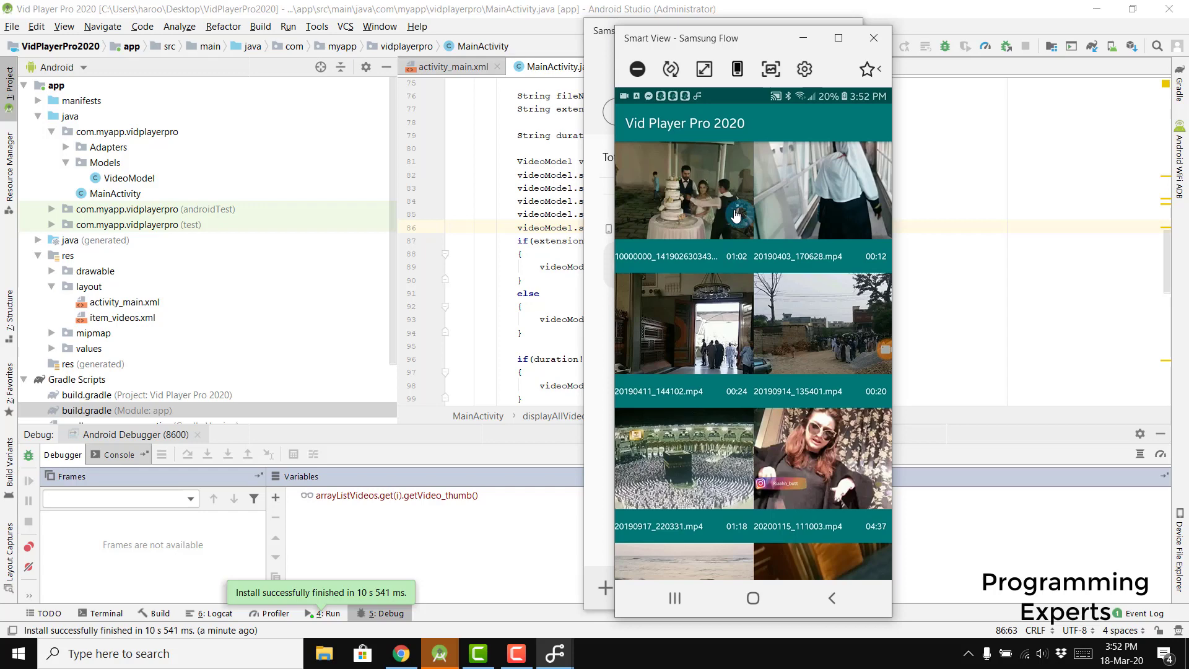
left_click(873, 38)
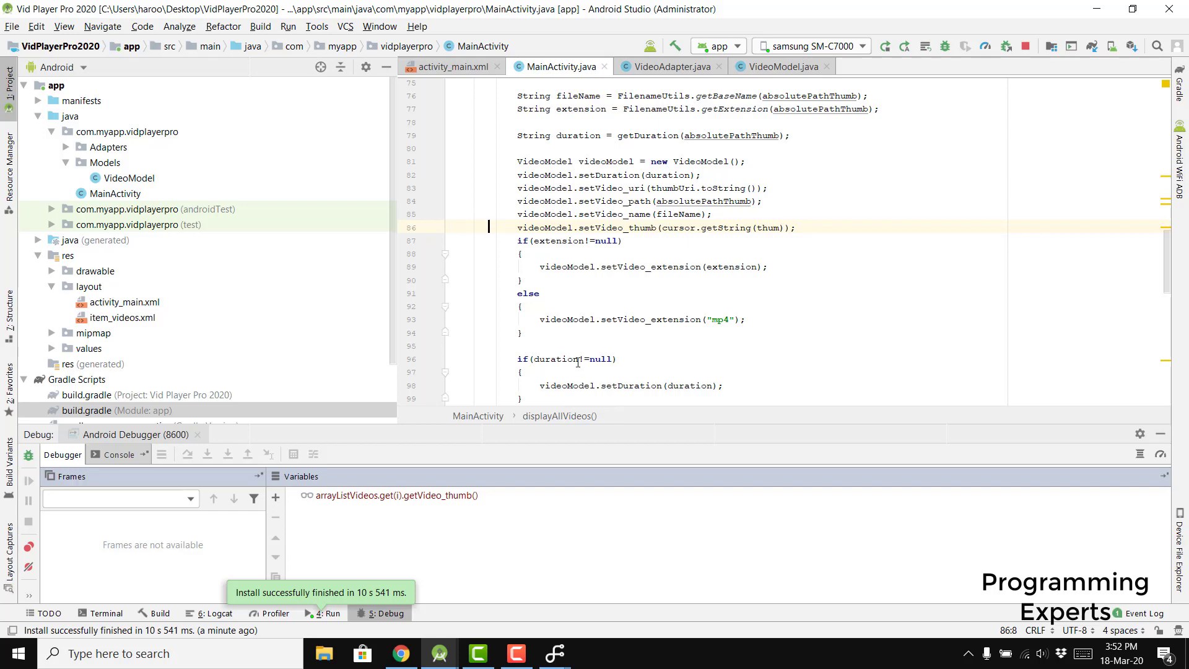
left_click(478, 652)
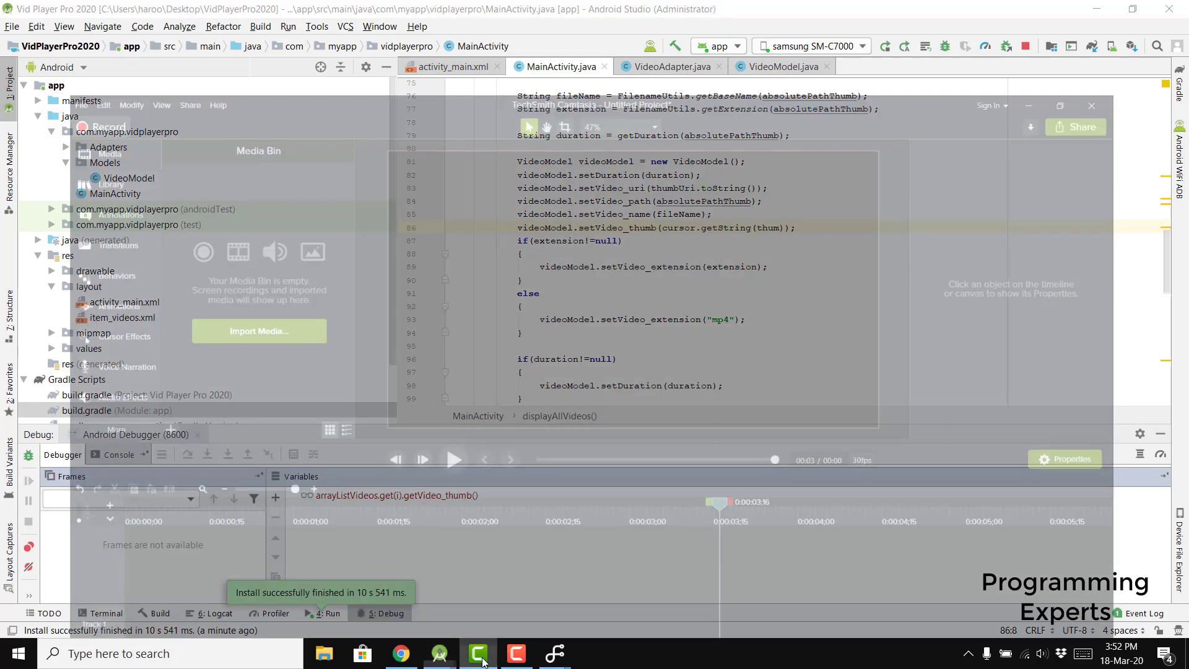